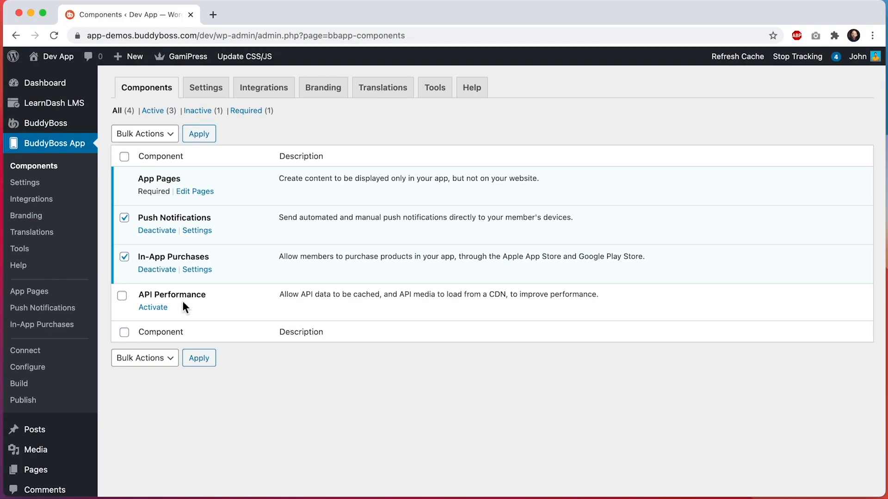
Step: Activate the API Performance component and go to the installed plugins list
{"action": "left_click", "coordinate": [153, 307]}
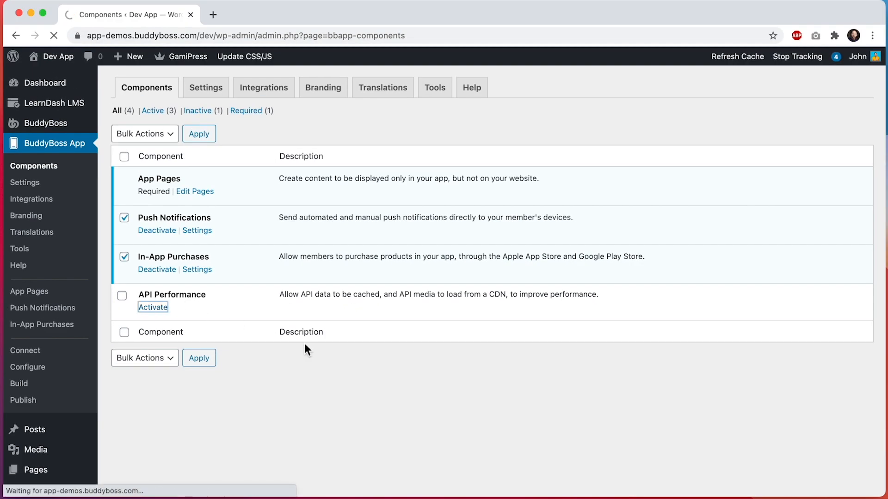
{"action": "left_click", "coordinate": [153, 307]}
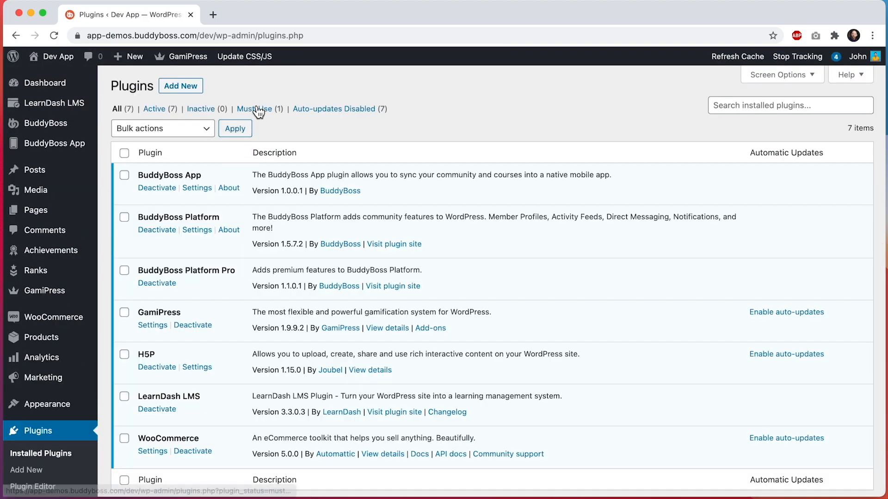
Step: Filter the plugins list to Must-Use, showing BuddyBoss API Caching 1.0.0
{"action": "left_click", "coordinate": [254, 109]}
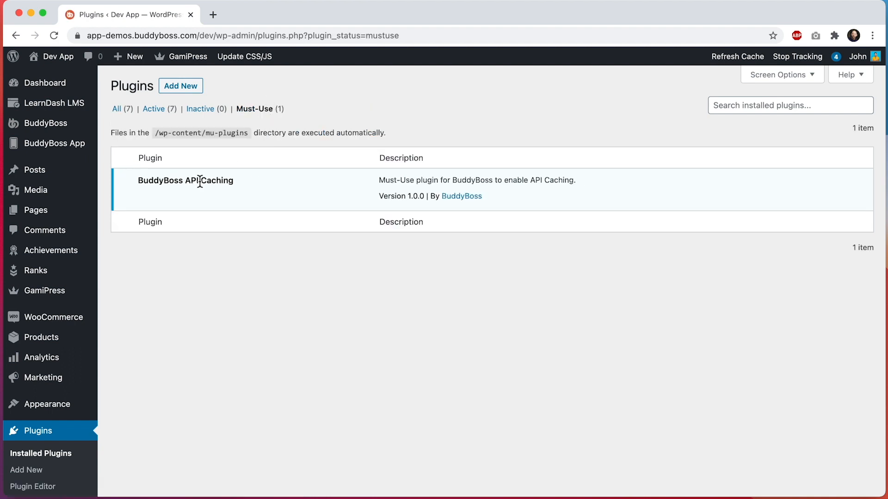
{"action": "mouse_move", "coordinate": [261, 184]}
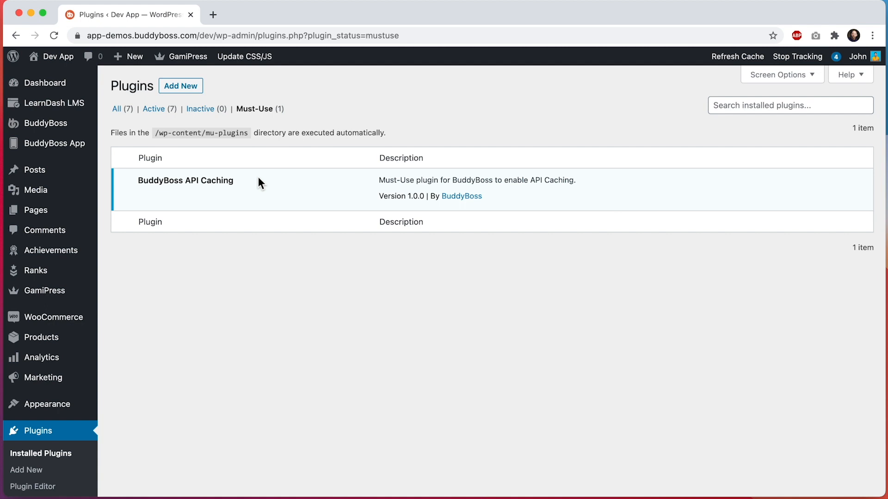
{"action": "mouse_move", "coordinate": [117, 108]}
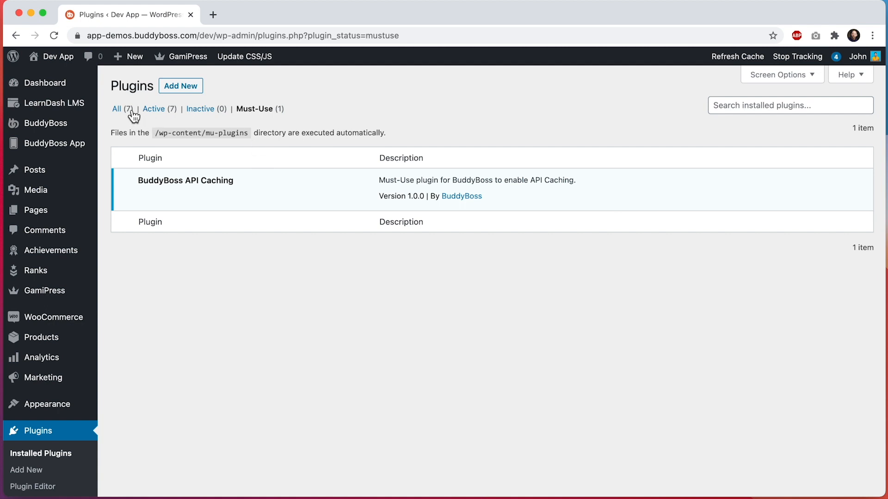
{"action": "mouse_move", "coordinate": [135, 110]}
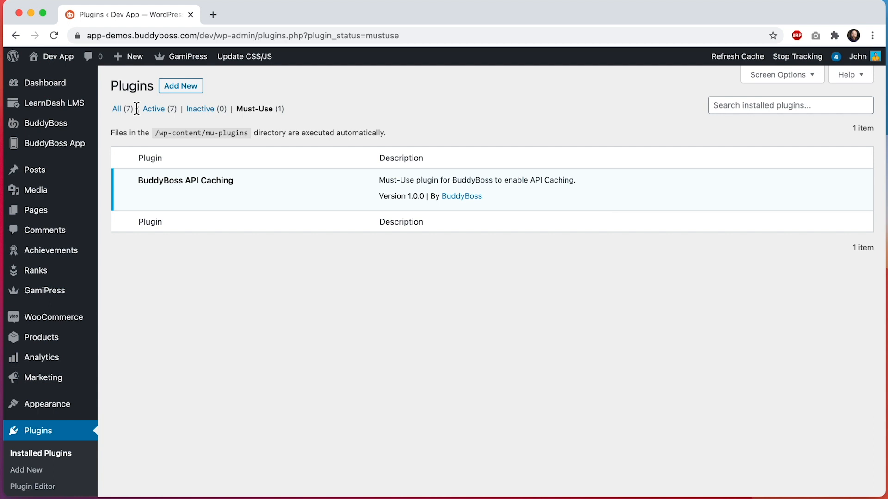
{"action": "mouse_move", "coordinate": [259, 208]}
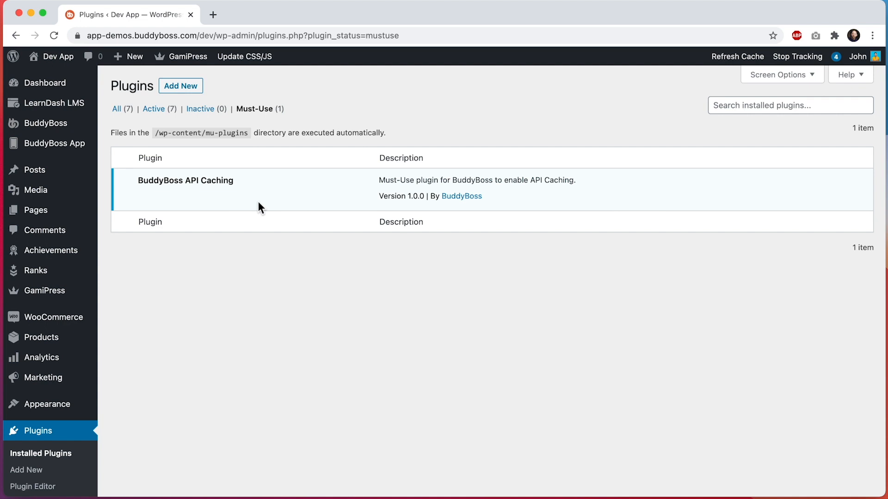
{"action": "mouse_move", "coordinate": [505, 124]}
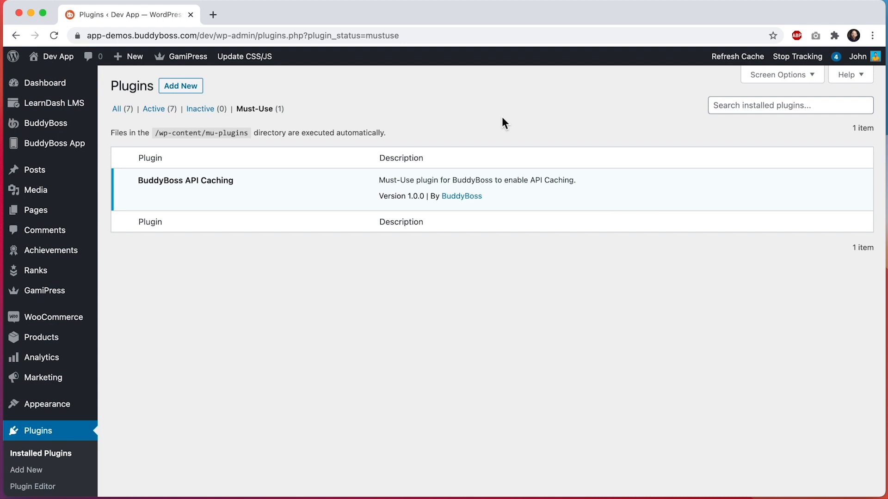
{"action": "mouse_move", "coordinate": [200, 134]}
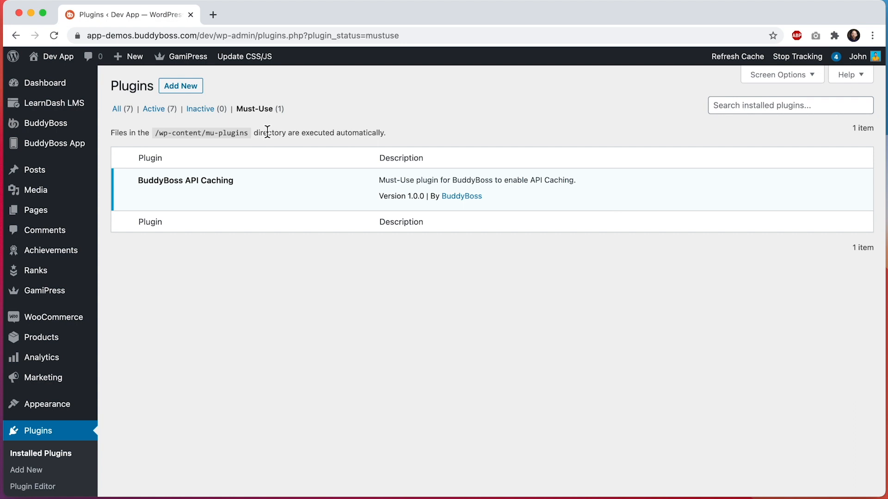
{"action": "mouse_move", "coordinate": [129, 154]}
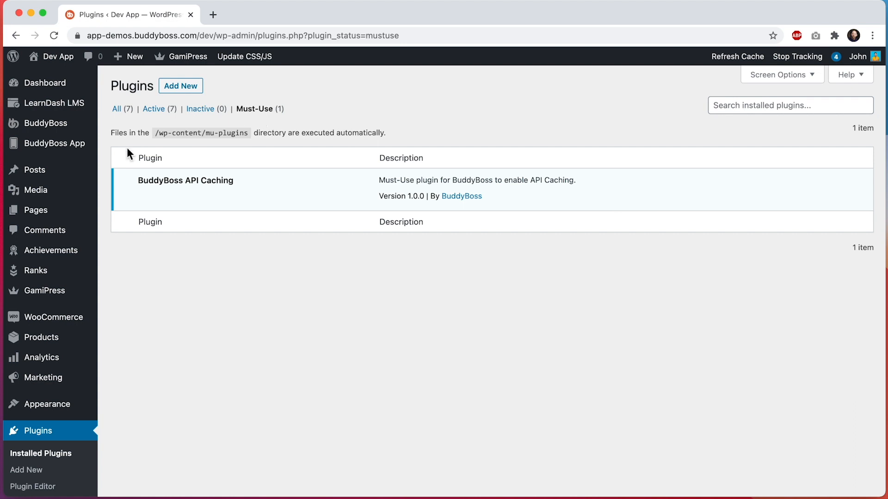
Step: Open BuddyBoss App Settings on the API CDN sub-tab, showing the CloudFront CDN URL
{"action": "left_click", "coordinate": [120, 162]}
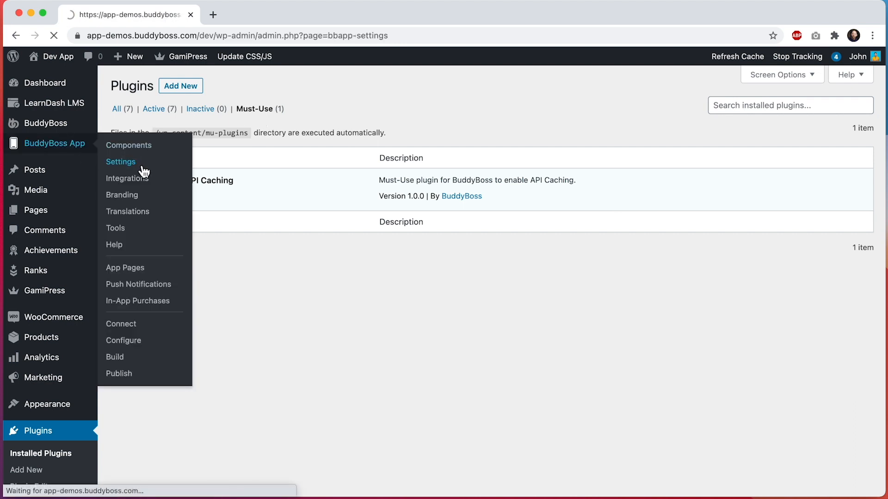
{"action": "left_click", "coordinate": [121, 161]}
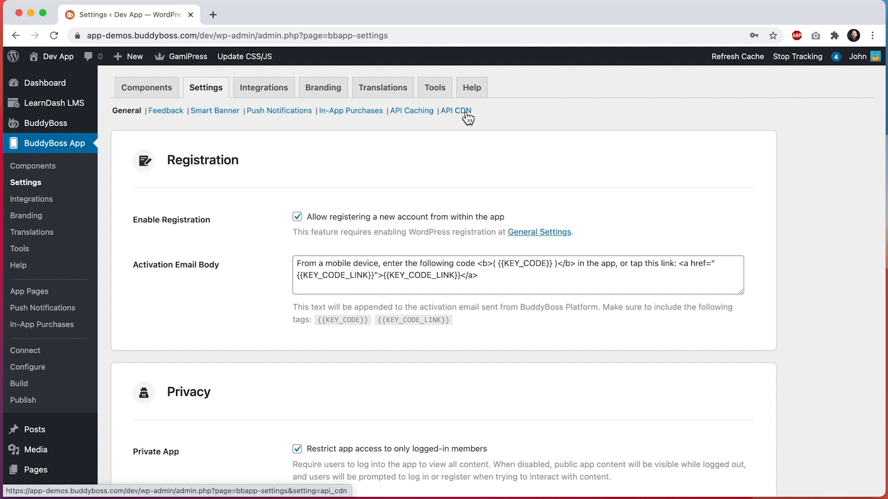
{"action": "left_click", "coordinate": [456, 110]}
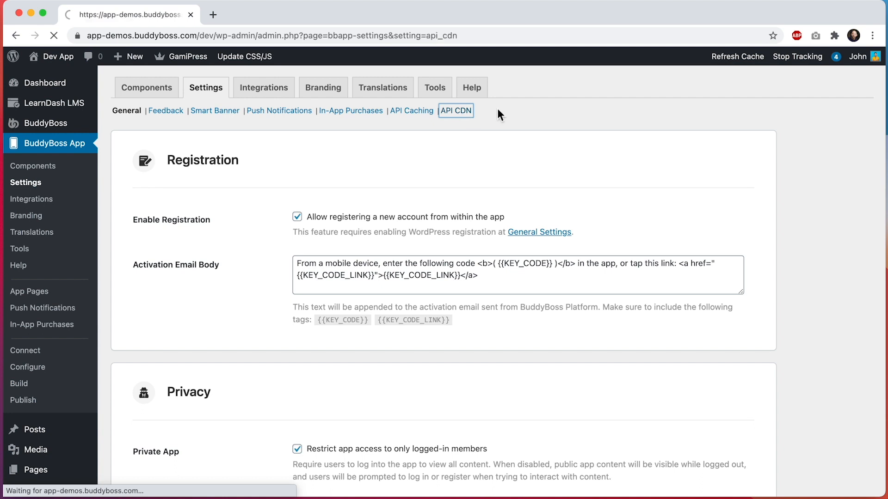
{"action": "left_click", "coordinate": [456, 111]}
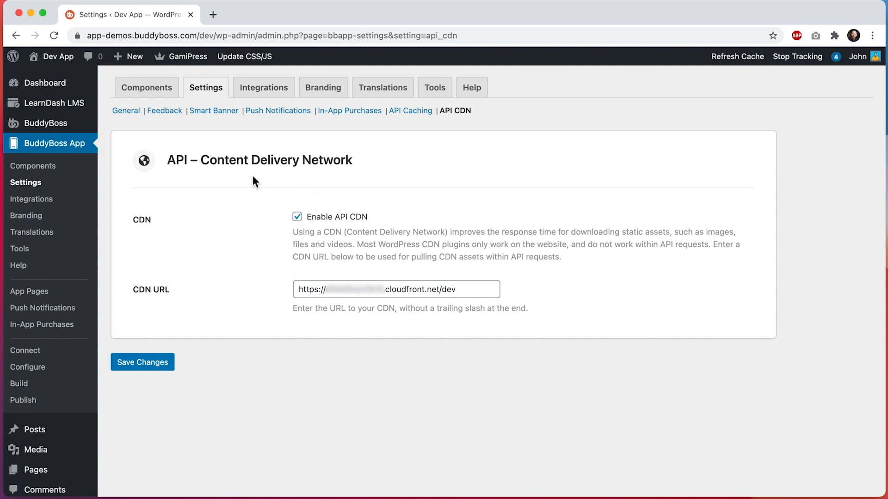
{"action": "mouse_move", "coordinate": [424, 169]}
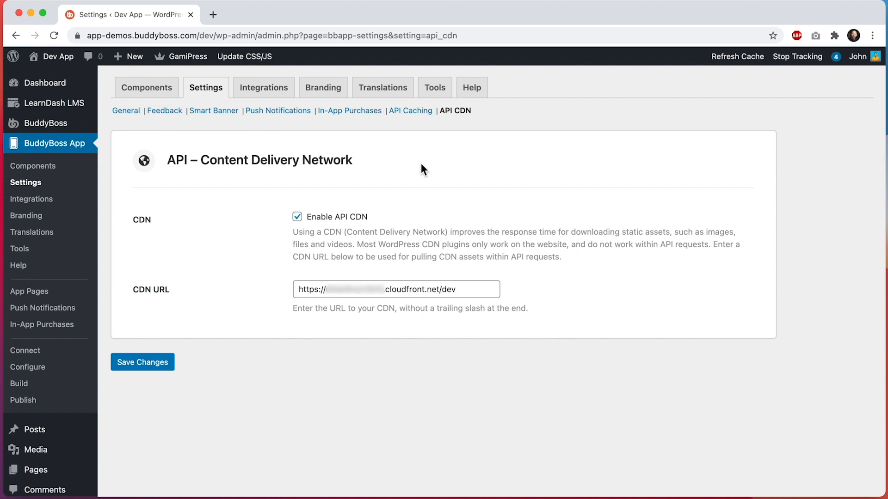
{"action": "mouse_move", "coordinate": [410, 110]}
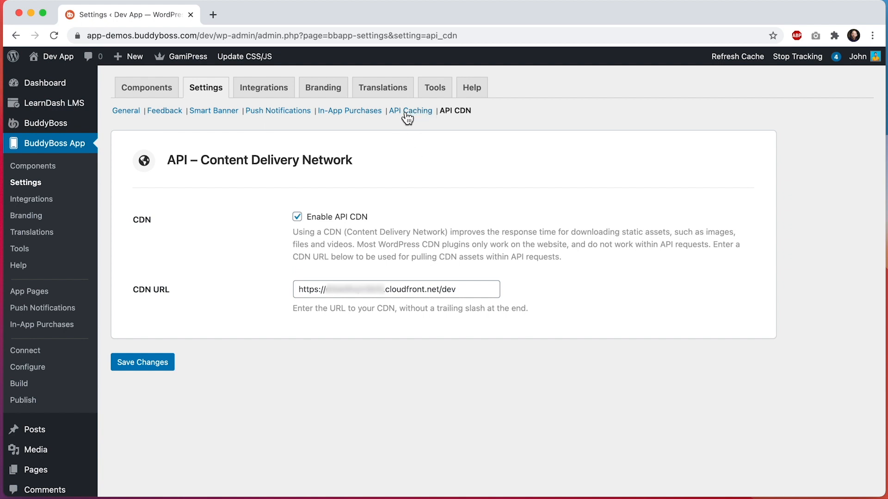
{"action": "mouse_move", "coordinate": [411, 111]}
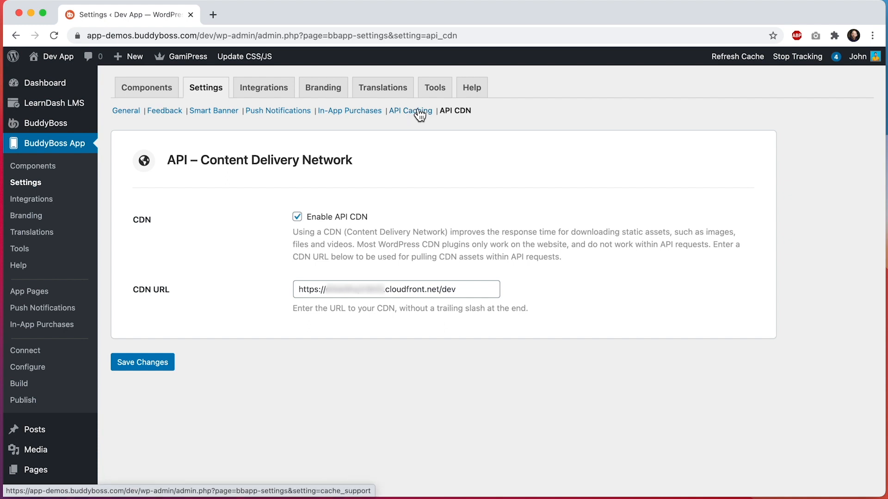
Step: Review the API Caching options for all Pages/Posts and BuddyBoss Platform components
{"action": "left_click", "coordinate": [409, 110]}
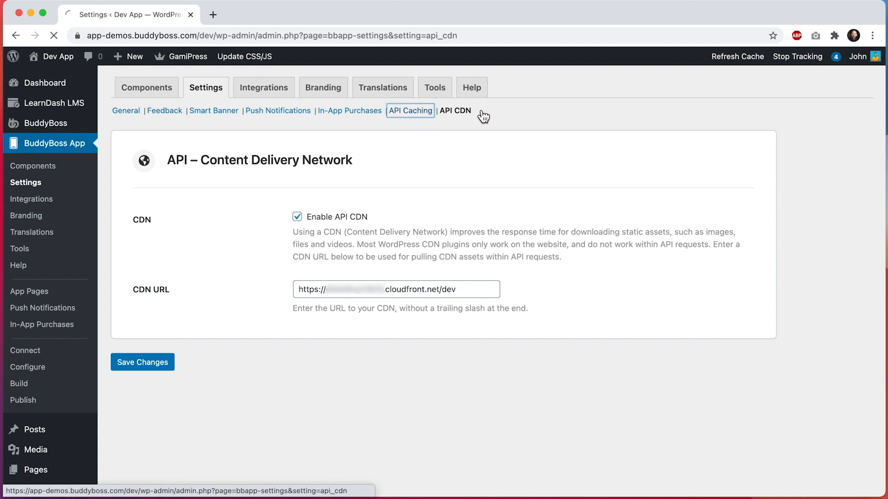
{"action": "left_click", "coordinate": [410, 110]}
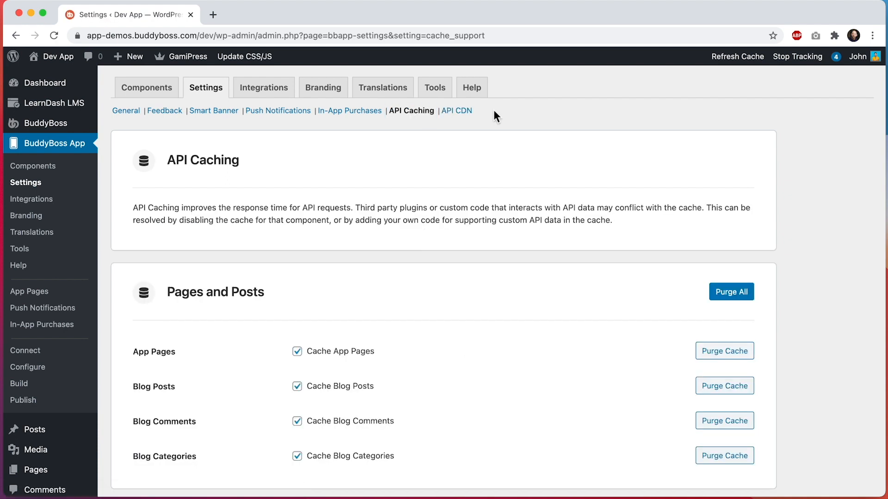
{"action": "mouse_move", "coordinate": [287, 205]}
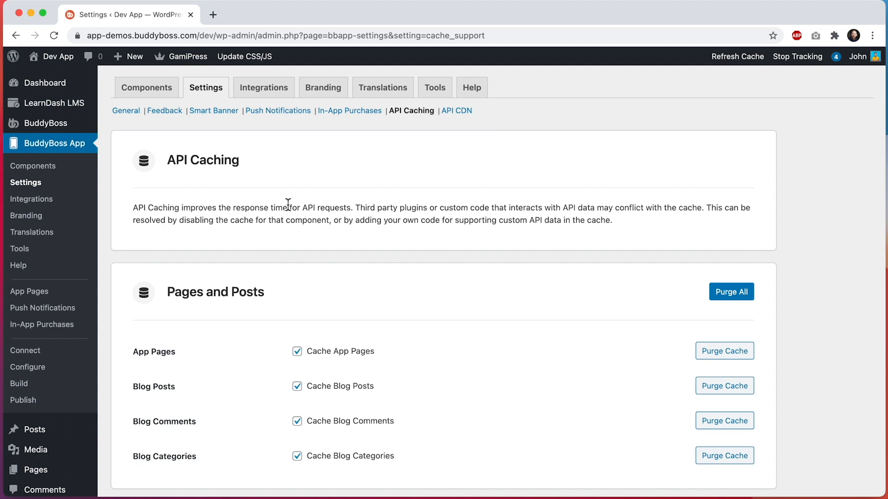
{"action": "scroll", "scroll_direction": "down", "scroll_amount": 3}
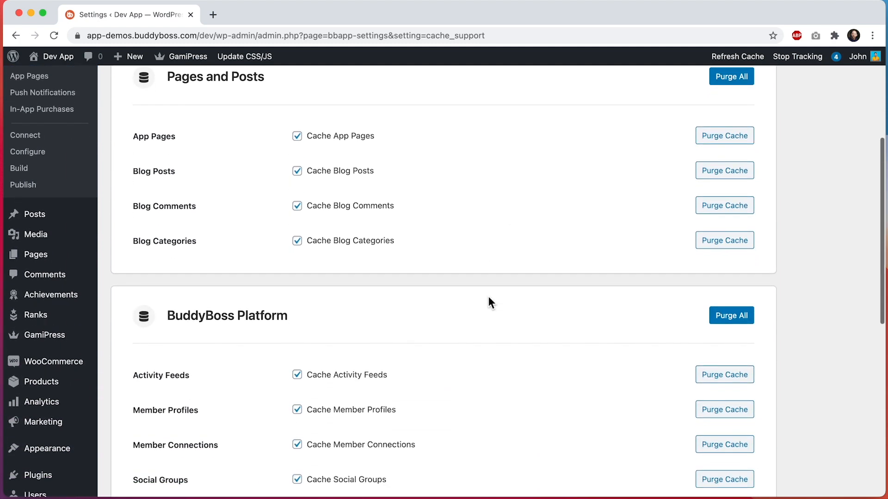
{"action": "scroll", "scroll_direction": "down", "scroll_amount": 3}
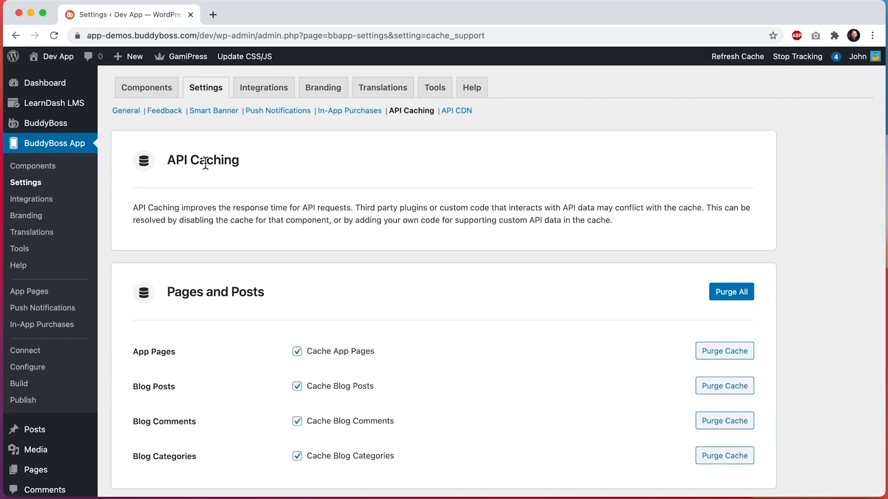
{"action": "scroll", "scroll_direction": "down", "scroll_amount": 3}
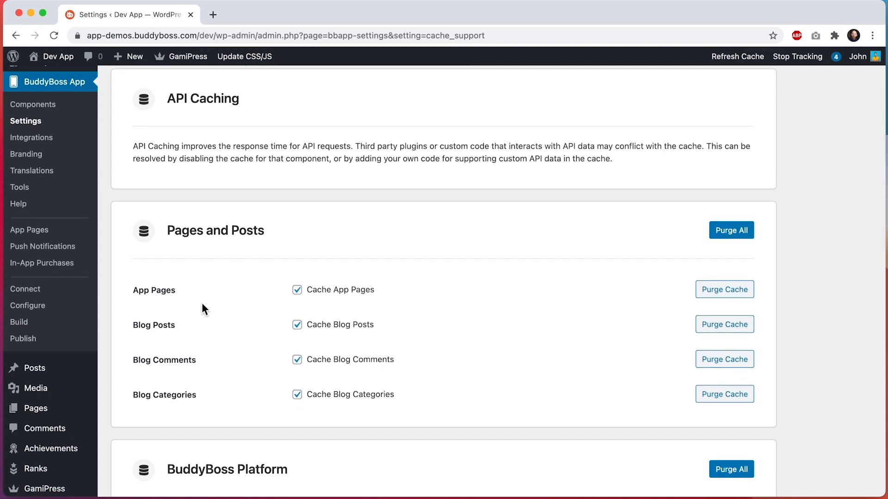
{"action": "scroll", "scroll_direction": "down", "scroll_amount": 3}
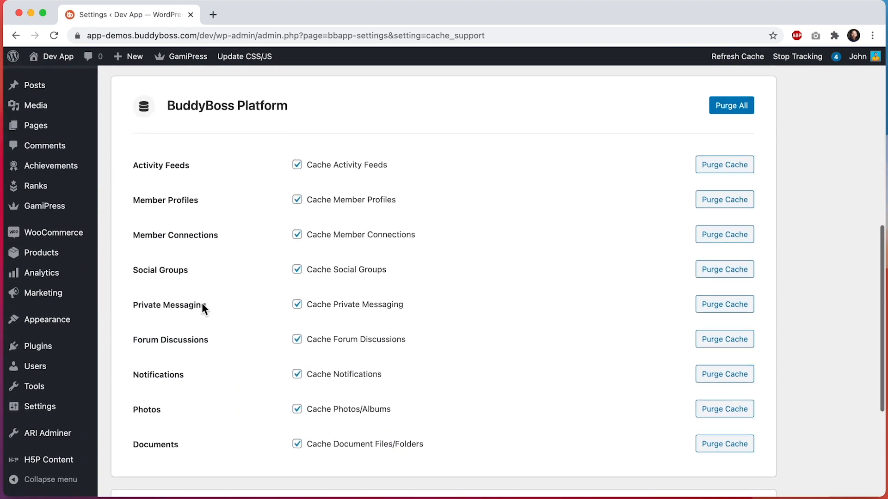
{"action": "scroll", "scroll_direction": "down", "scroll_amount": 3}
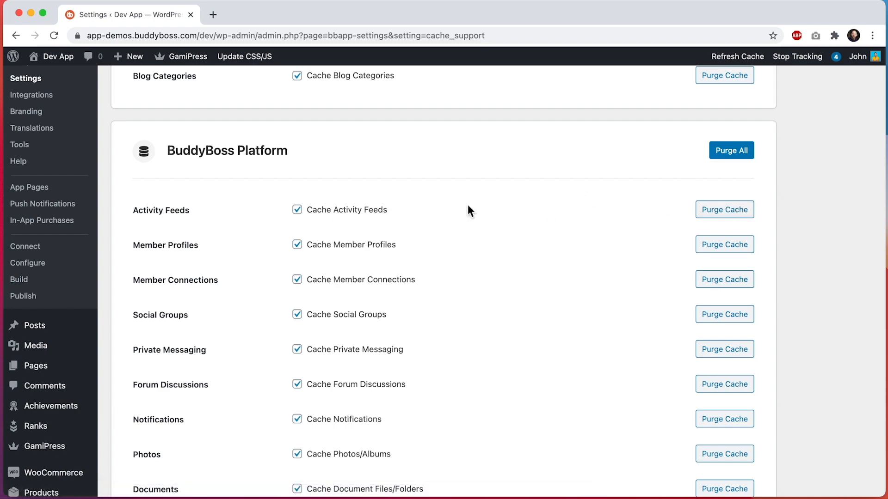
{"action": "scroll", "scroll_direction": "down", "scroll_amount": 3}
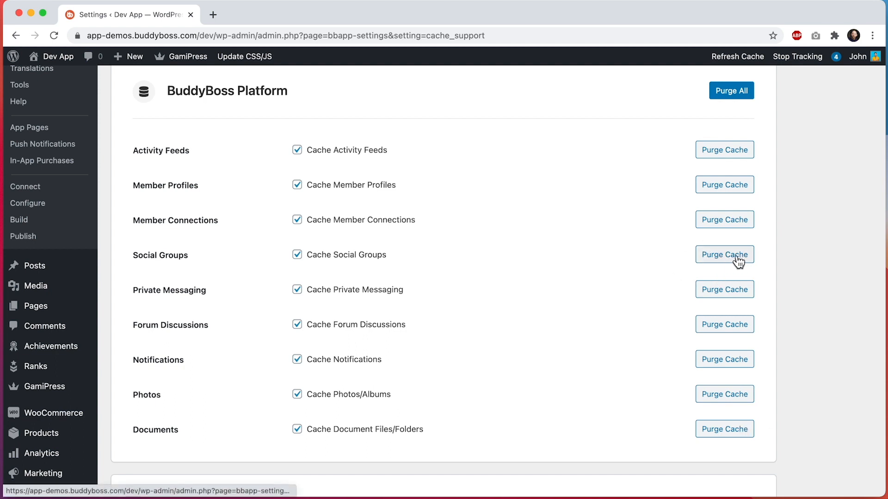
{"action": "scroll", "scroll_direction": "up", "scroll_amount": 3}
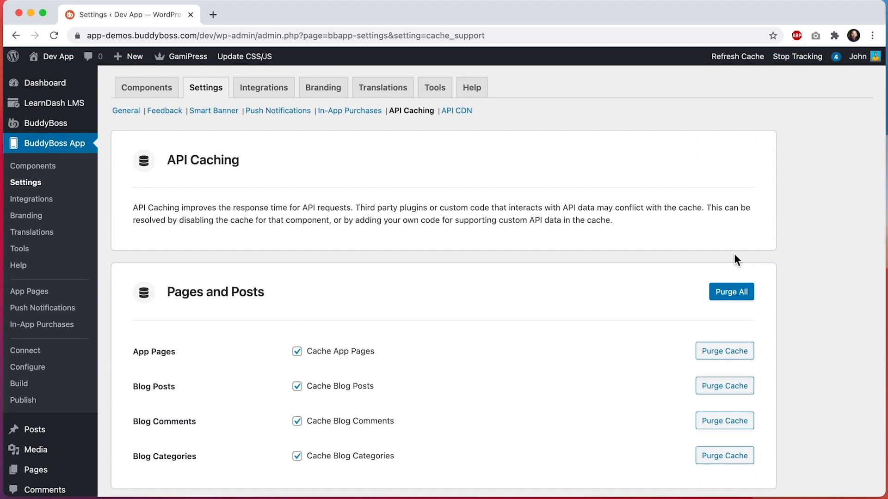
{"action": "mouse_move", "coordinate": [727, 265]}
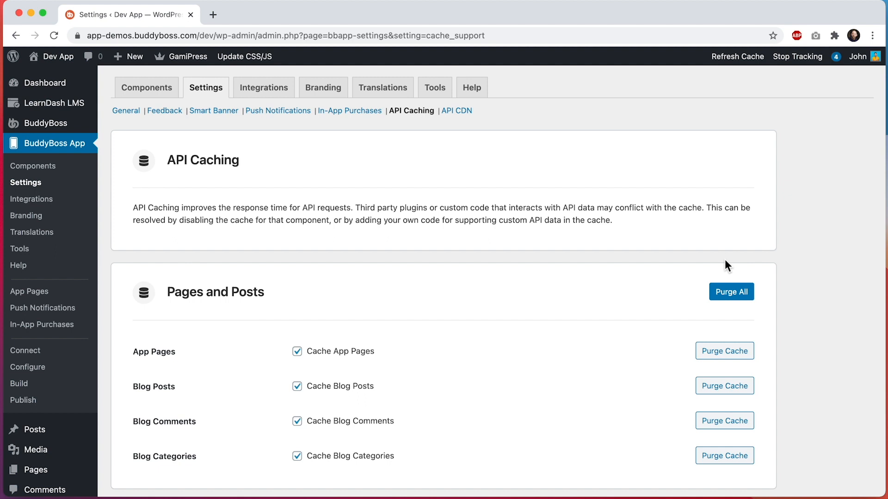
{"action": "mouse_move", "coordinate": [166, 325]}
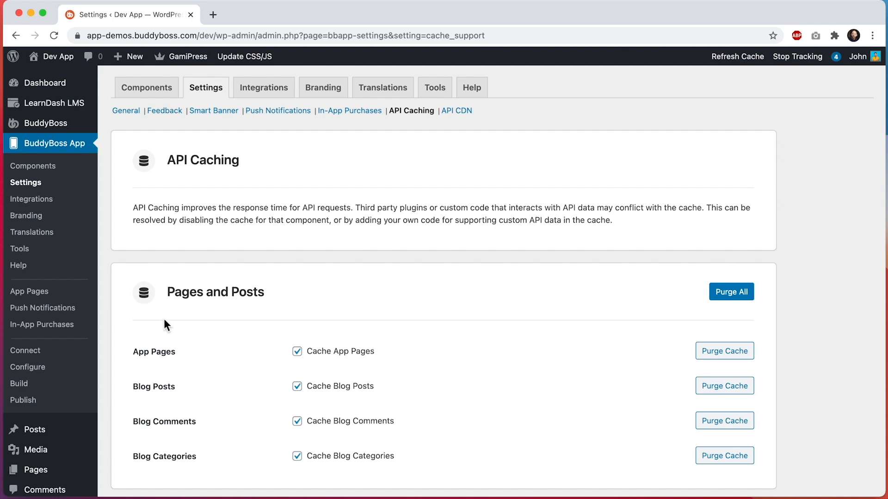
{"action": "scroll", "scroll_direction": "down", "scroll_amount": 3}
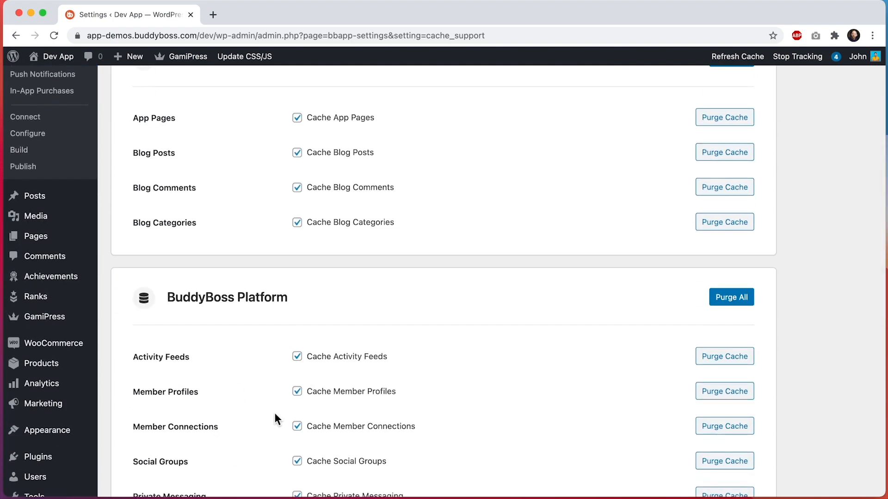
{"action": "scroll", "scroll_direction": "down", "scroll_amount": 3}
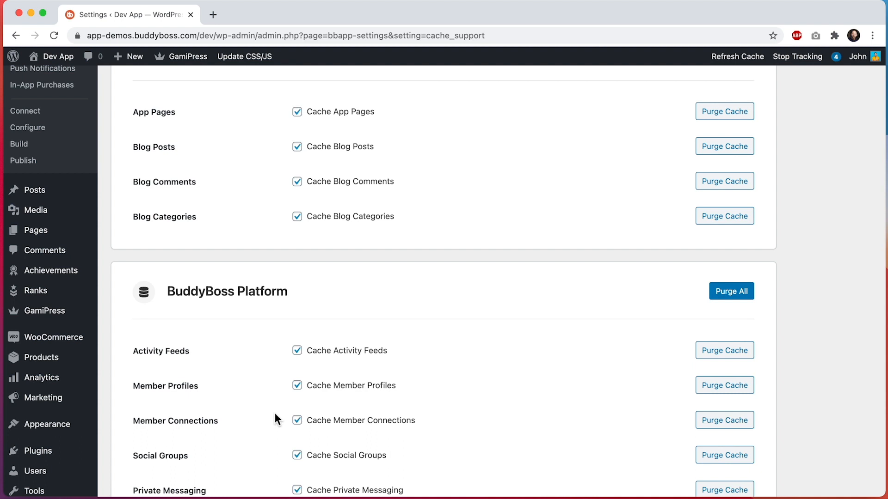
{"action": "mouse_move", "coordinate": [460, 292]}
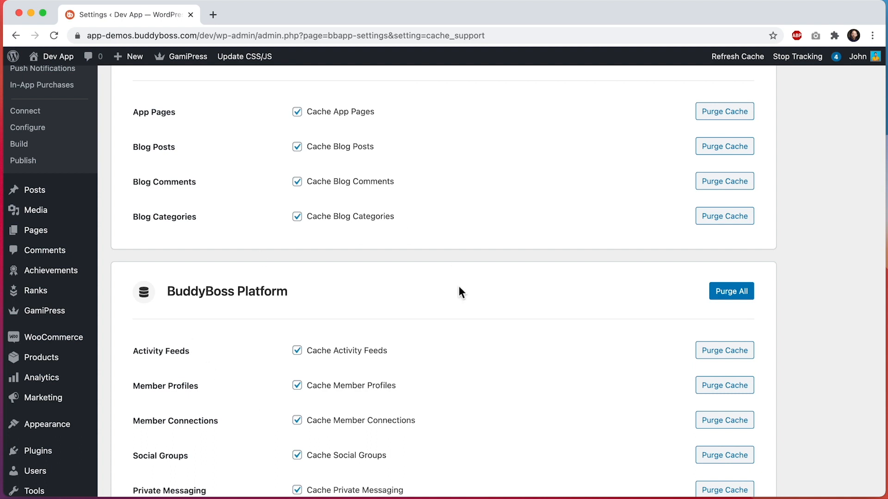
{"action": "mouse_move", "coordinate": [511, 318]}
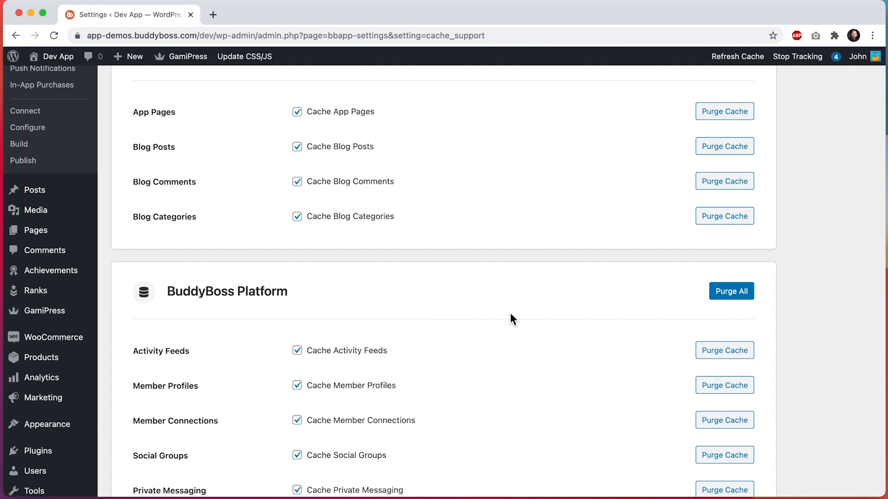
{"action": "mouse_move", "coordinate": [262, 240]}
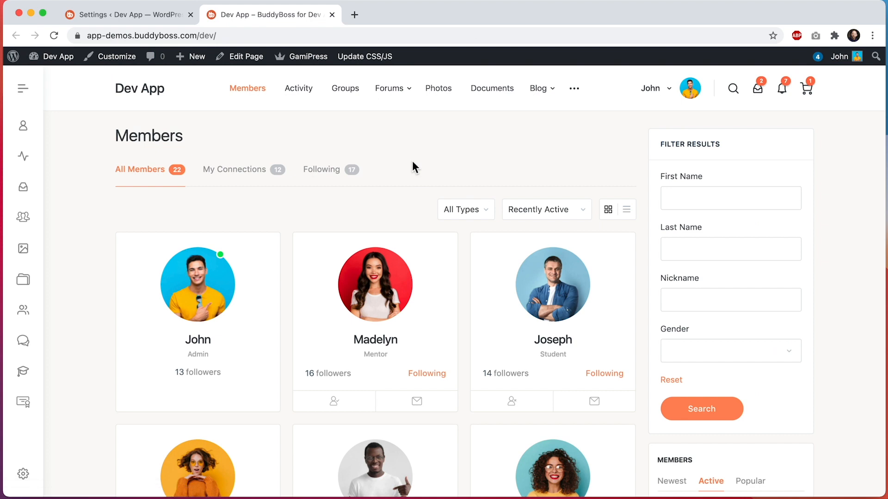
Step: Scroll through the front-end Members directory listing 22 members
{"action": "scroll", "scroll_direction": "down", "scroll_amount": 3}
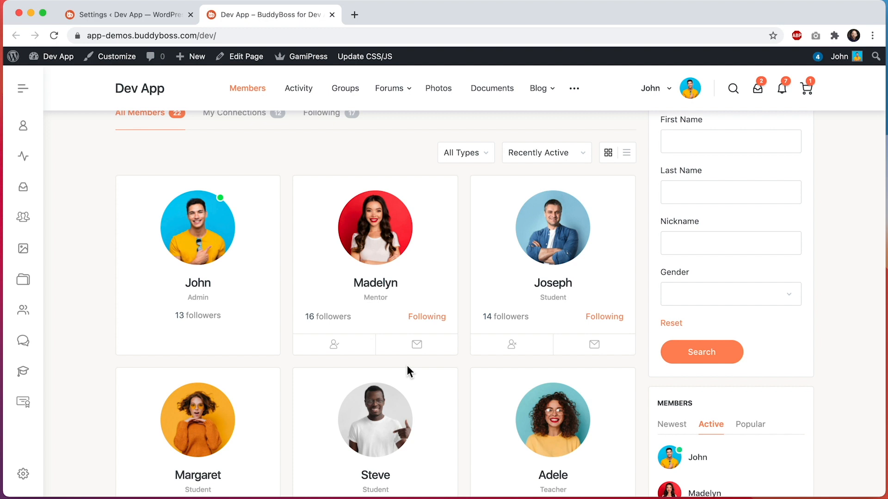
{"action": "mouse_move", "coordinate": [441, 305]}
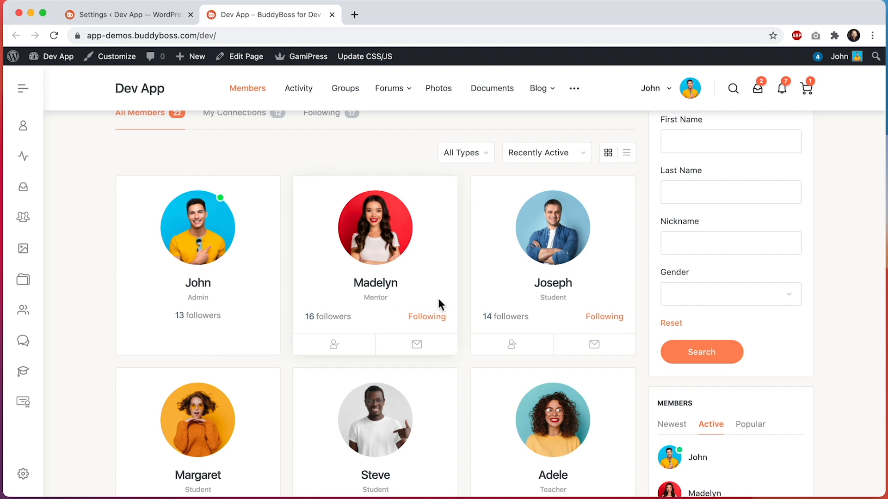
{"action": "mouse_move", "coordinate": [546, 242]}
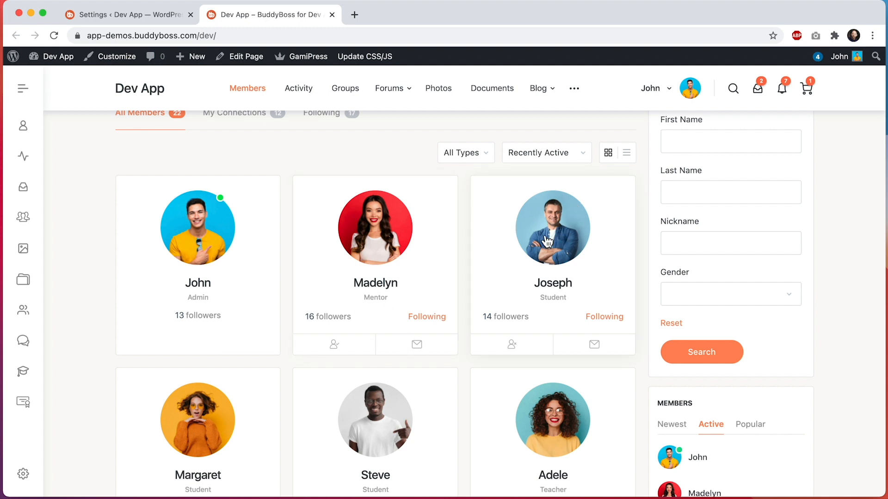
{"action": "mouse_move", "coordinate": [511, 344]}
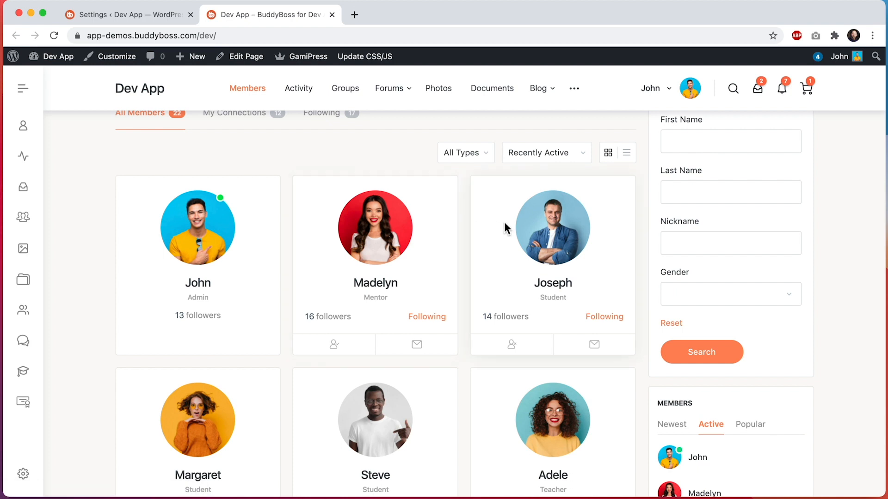
{"action": "mouse_move", "coordinate": [512, 242]}
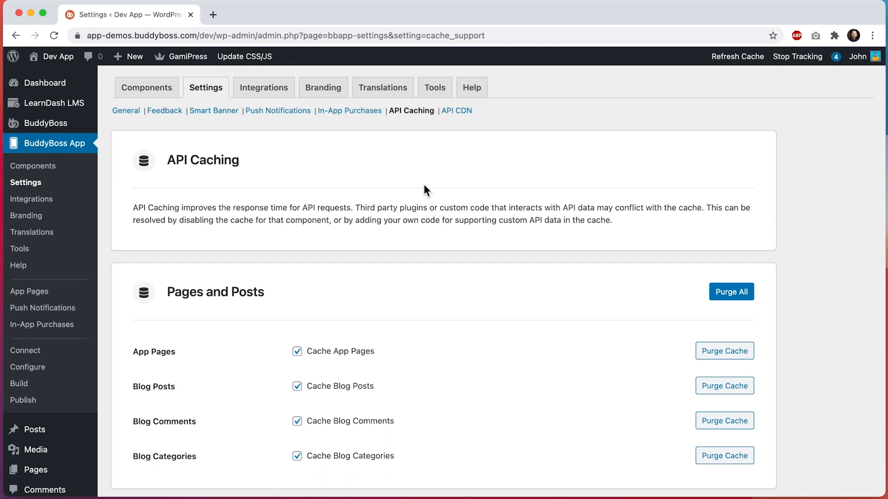
{"action": "scroll", "scroll_direction": "down", "scroll_amount": 3}
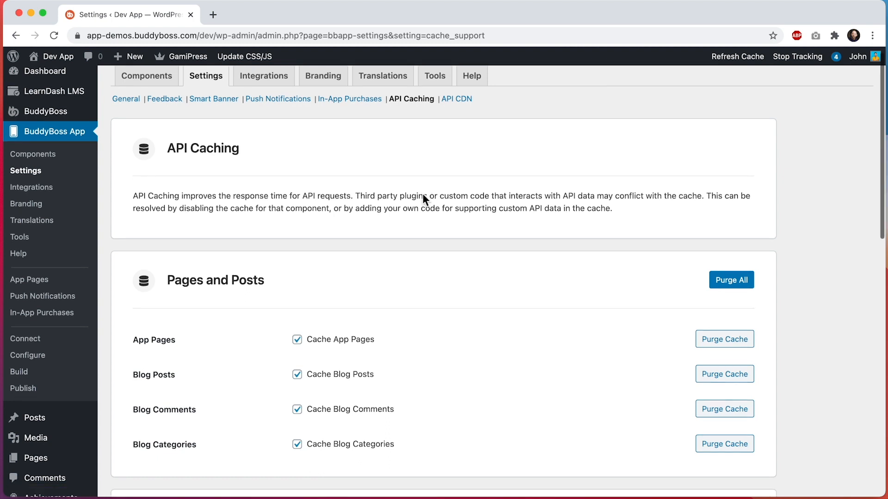
{"action": "scroll", "scroll_direction": "down", "scroll_amount": 3}
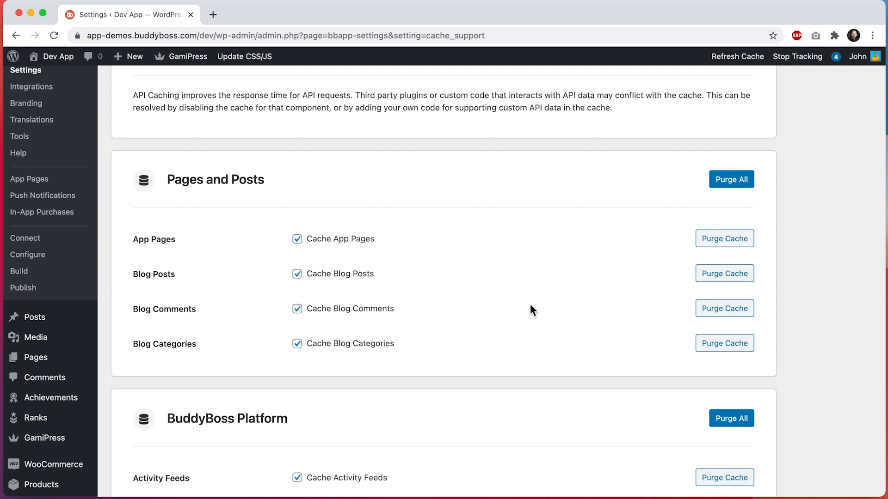
{"action": "mouse_move", "coordinate": [447, 312]}
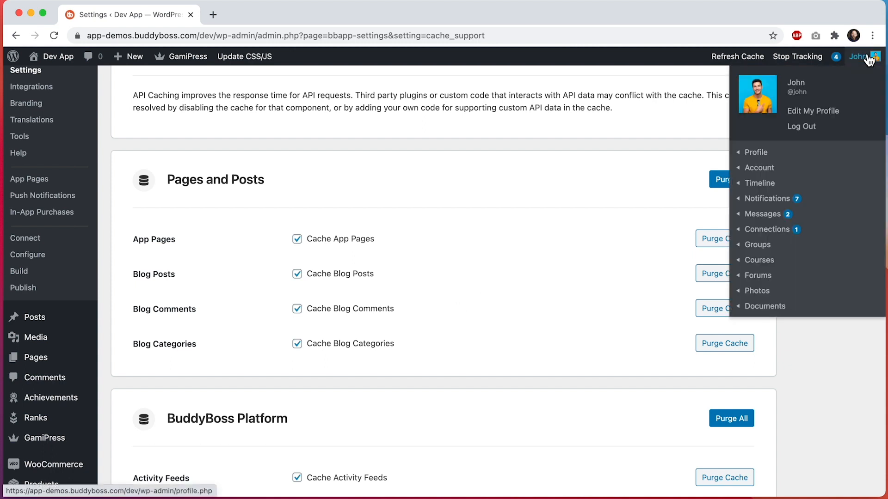
{"action": "mouse_move", "coordinate": [766, 214]}
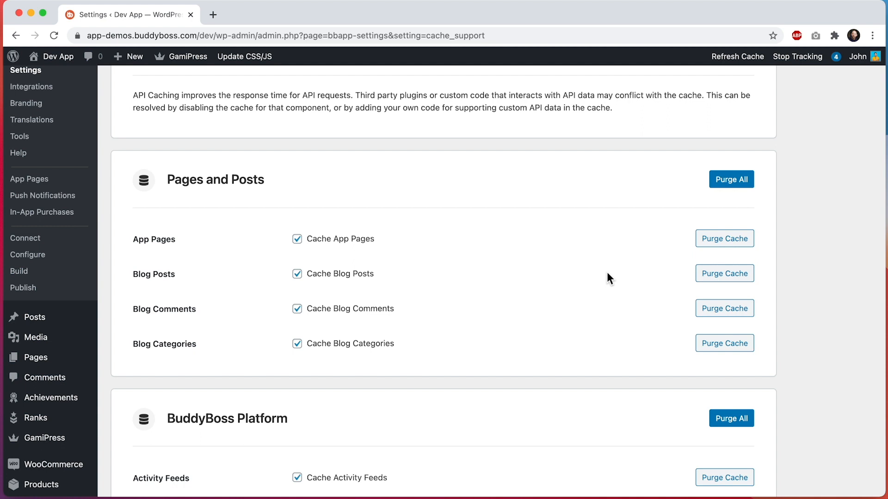
{"action": "scroll", "scroll_direction": "down", "scroll_amount": 3}
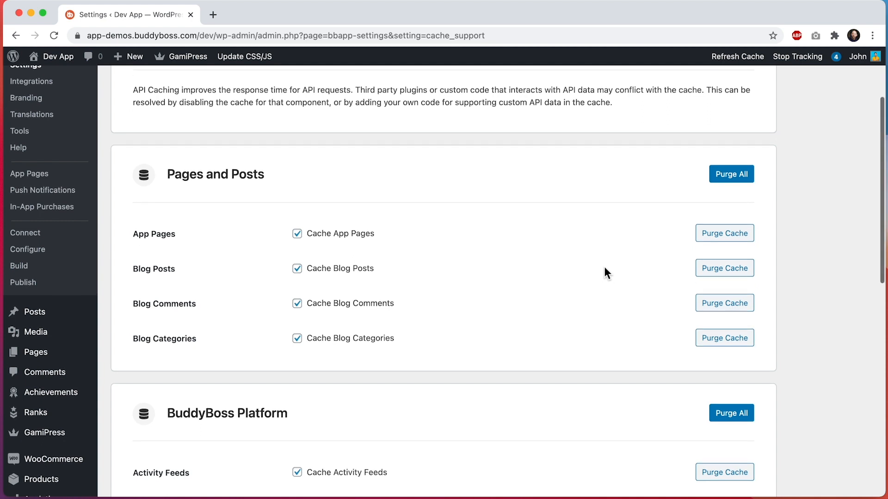
{"action": "scroll", "scroll_direction": "down", "scroll_amount": 3}
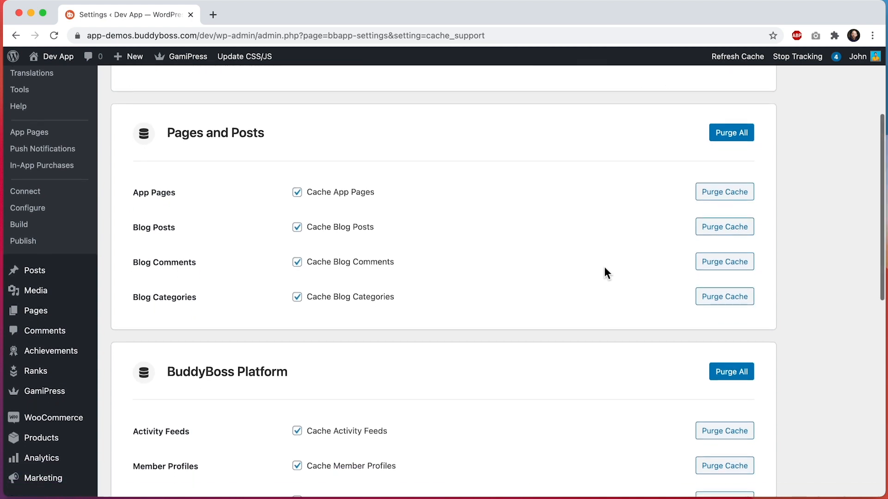
{"action": "scroll", "scroll_direction": "down", "scroll_amount": 3}
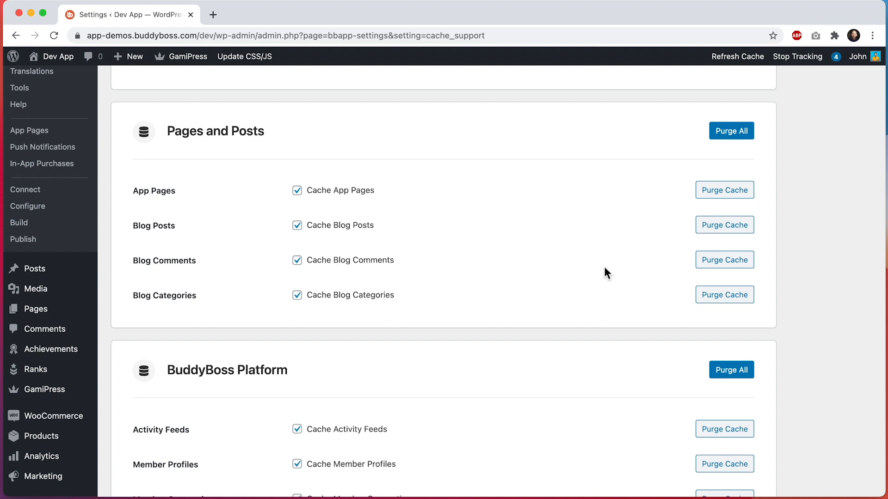
{"action": "mouse_move", "coordinate": [563, 282]}
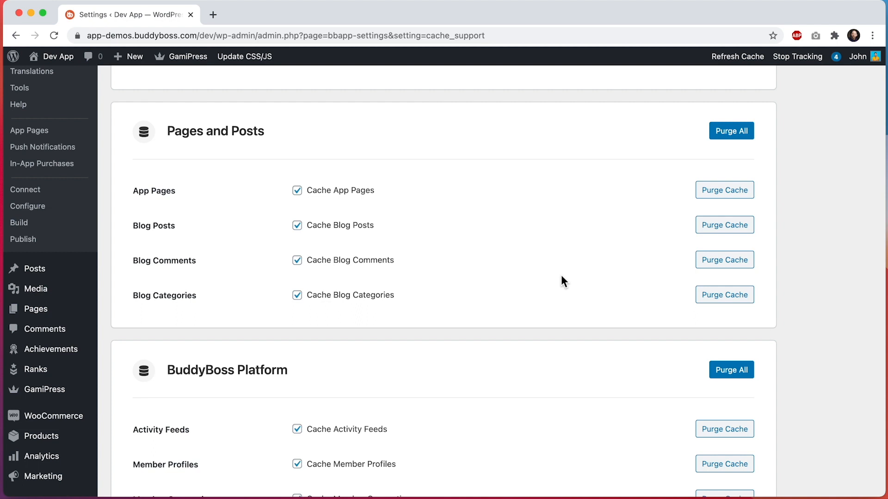
{"action": "scroll", "scroll_direction": "down", "scroll_amount": 3}
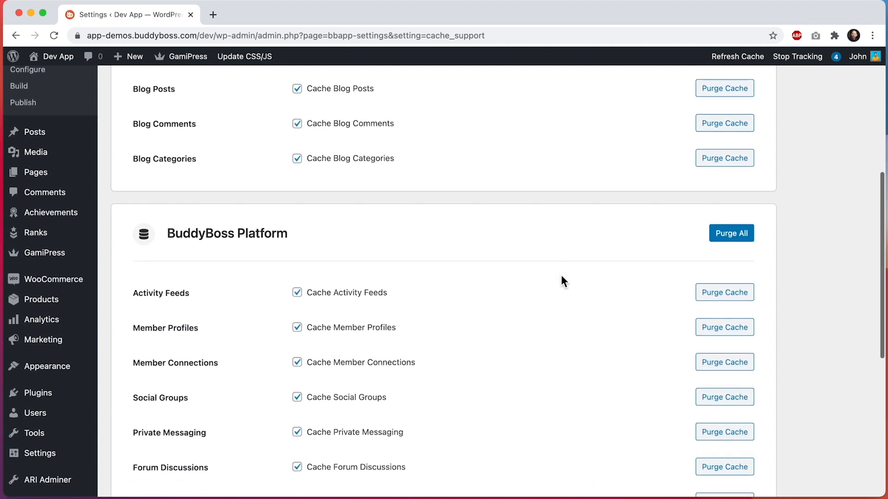
{"action": "scroll", "scroll_direction": "down", "scroll_amount": 3}
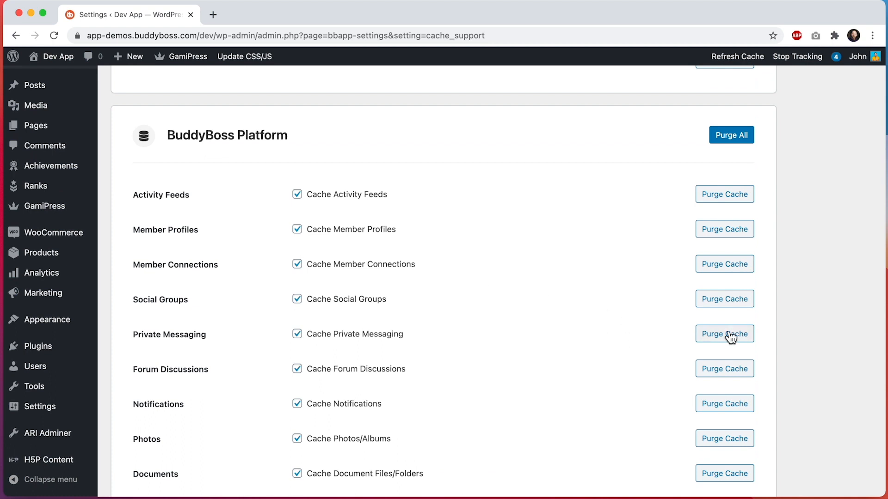
{"action": "mouse_move", "coordinate": [634, 350]}
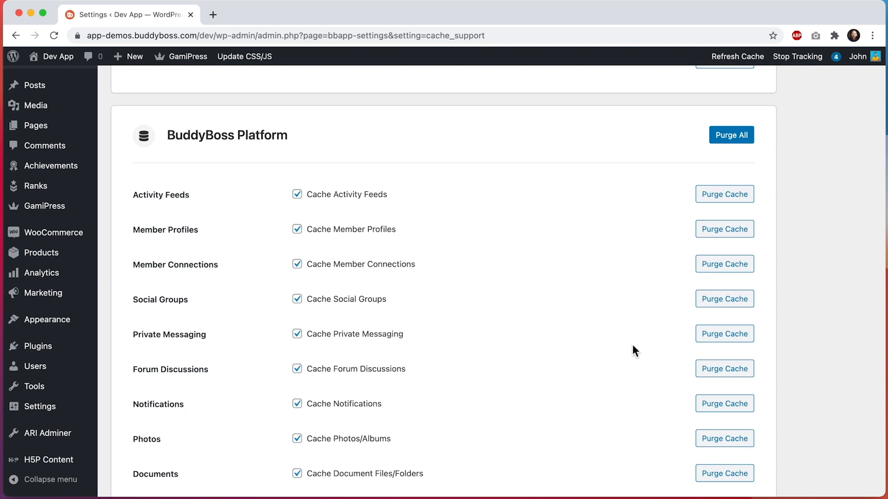
{"action": "scroll", "scroll_direction": "down", "scroll_amount": 3}
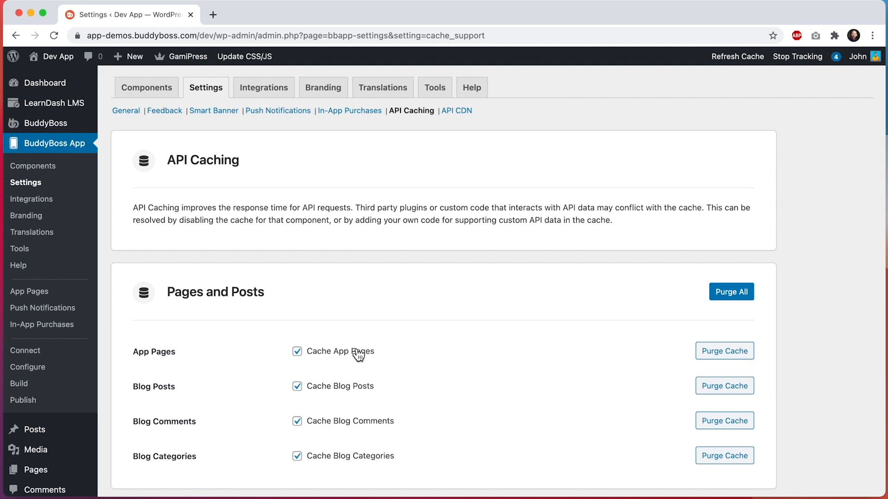
{"action": "mouse_move", "coordinate": [361, 358]}
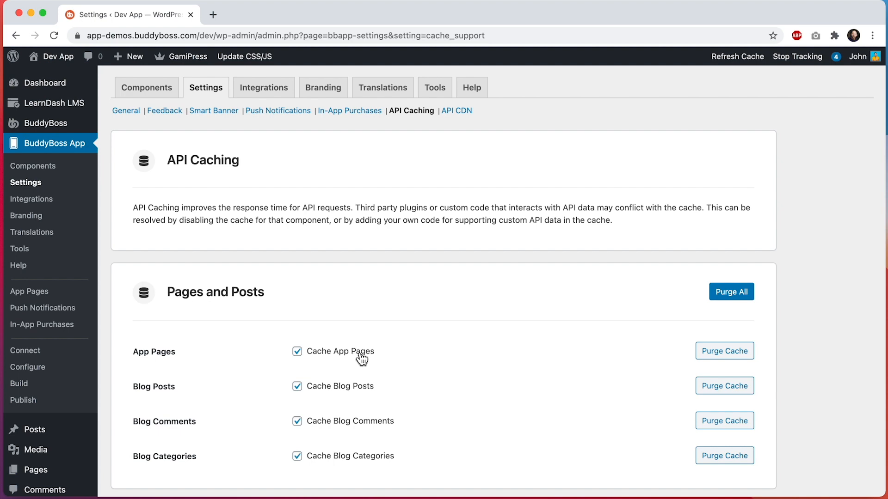
{"action": "scroll", "scroll_direction": "down", "scroll_amount": 3}
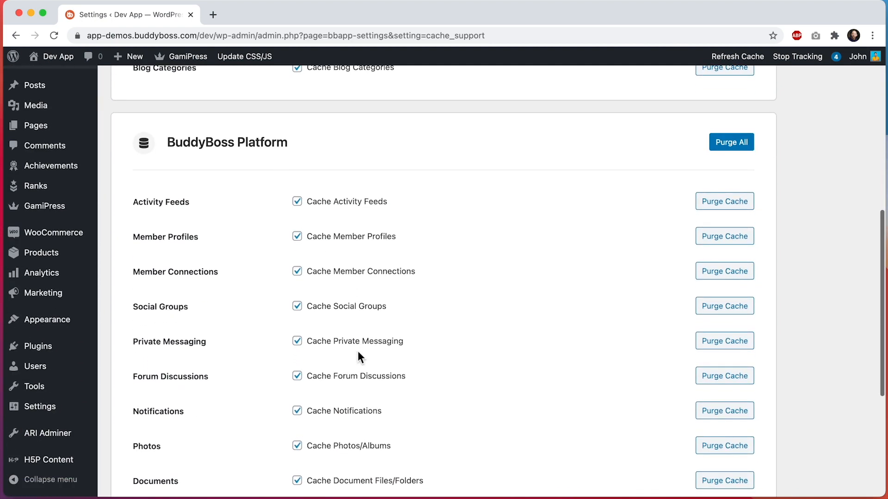